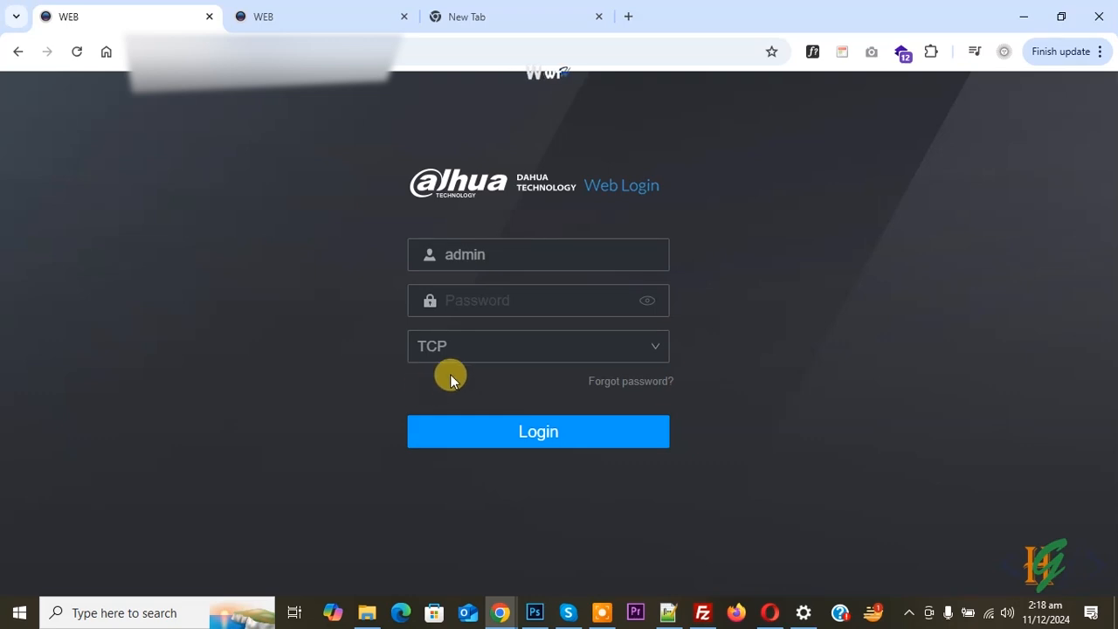
mouse_move(426, 391)
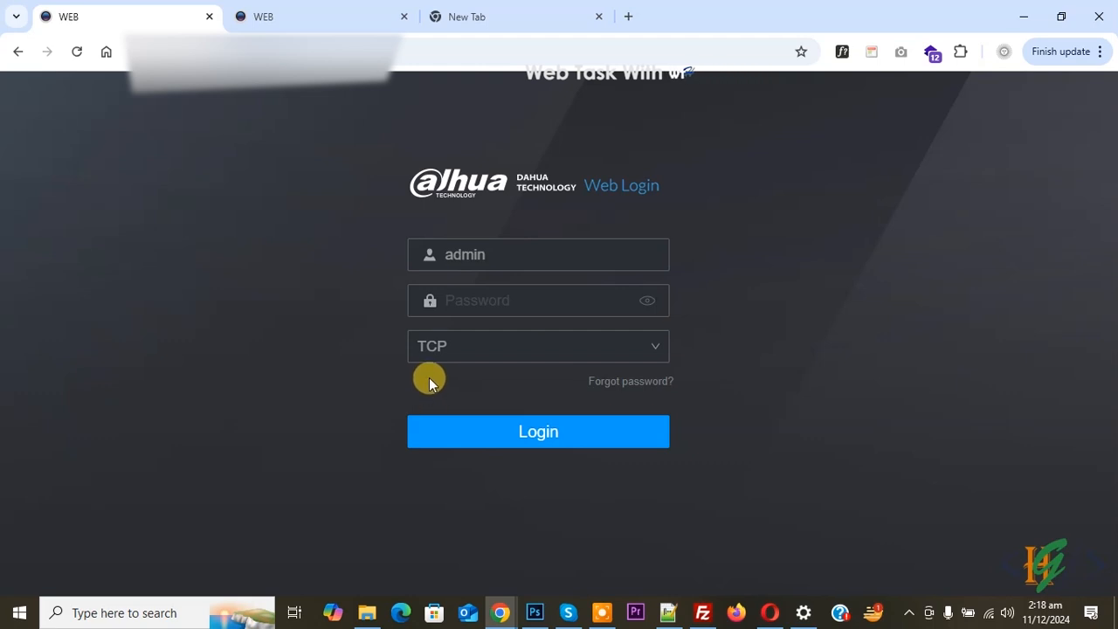
mouse_move(388, 362)
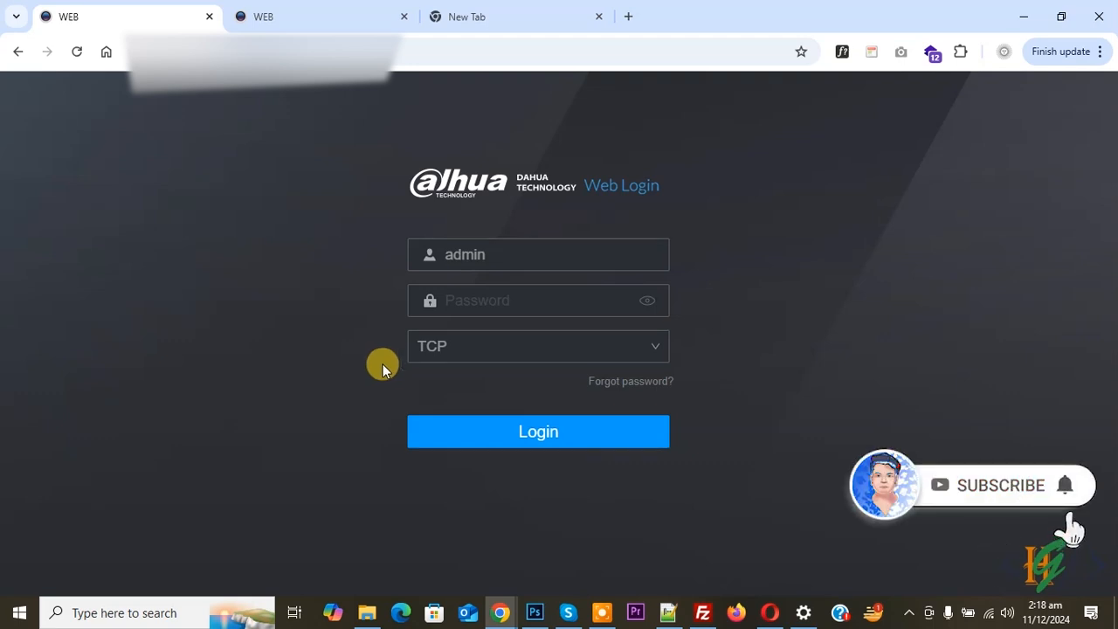
mouse_move(381, 336)
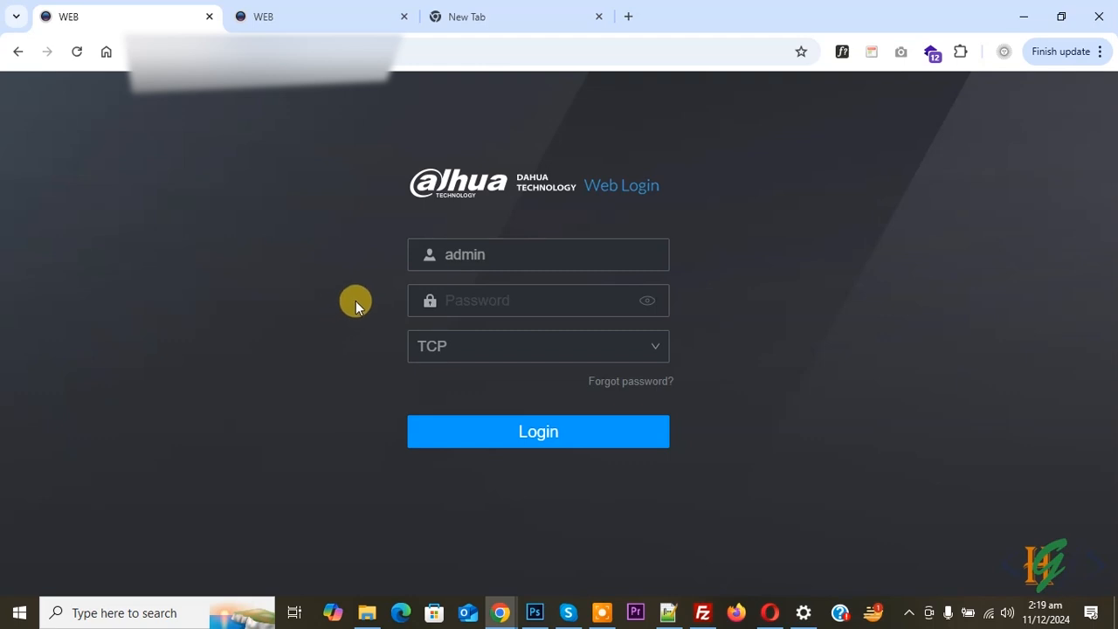
mouse_move(349, 290)
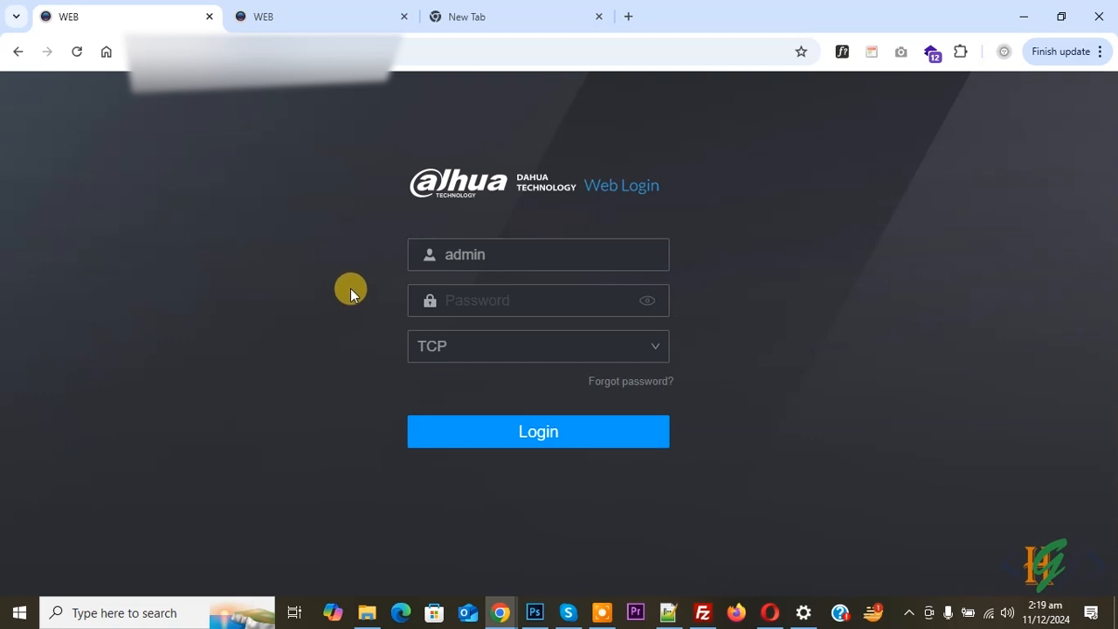
mouse_move(443, 213)
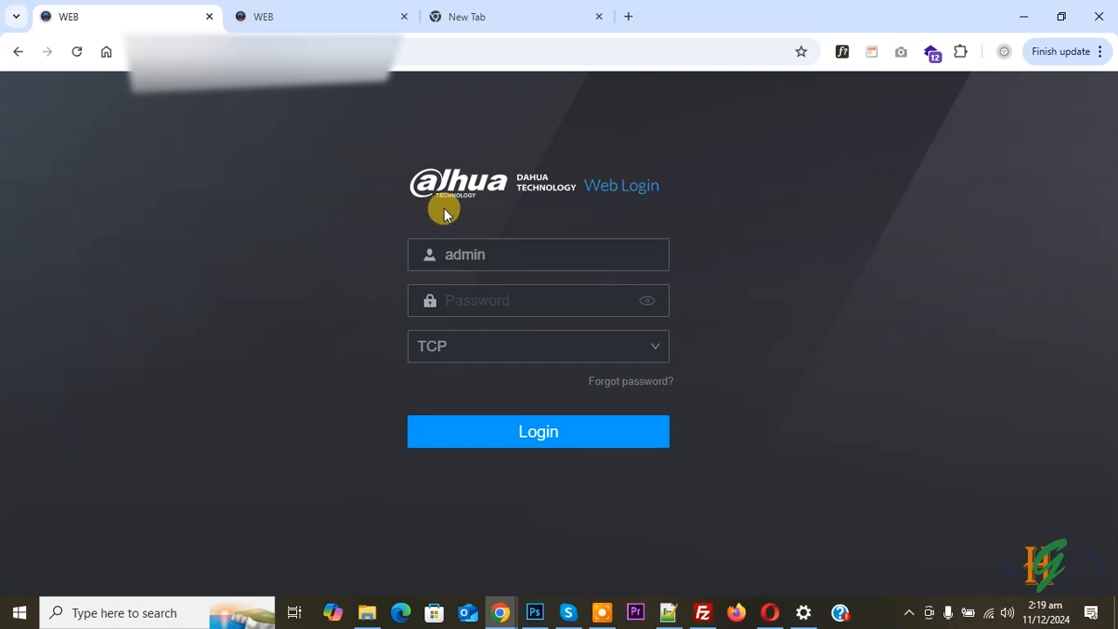
mouse_move(351, 306)
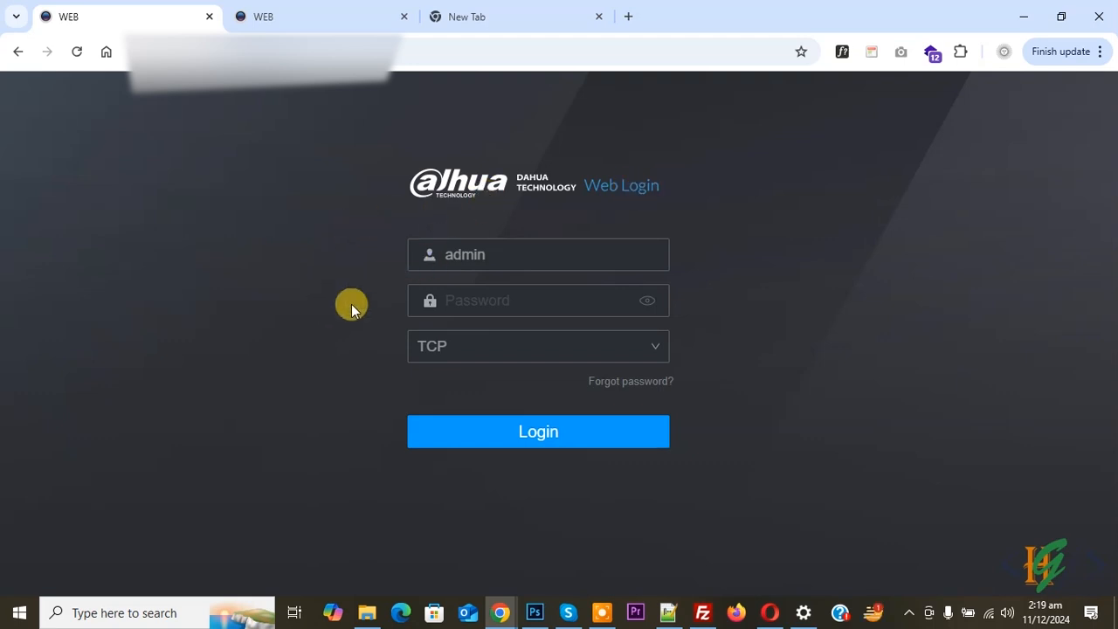
mouse_move(363, 290)
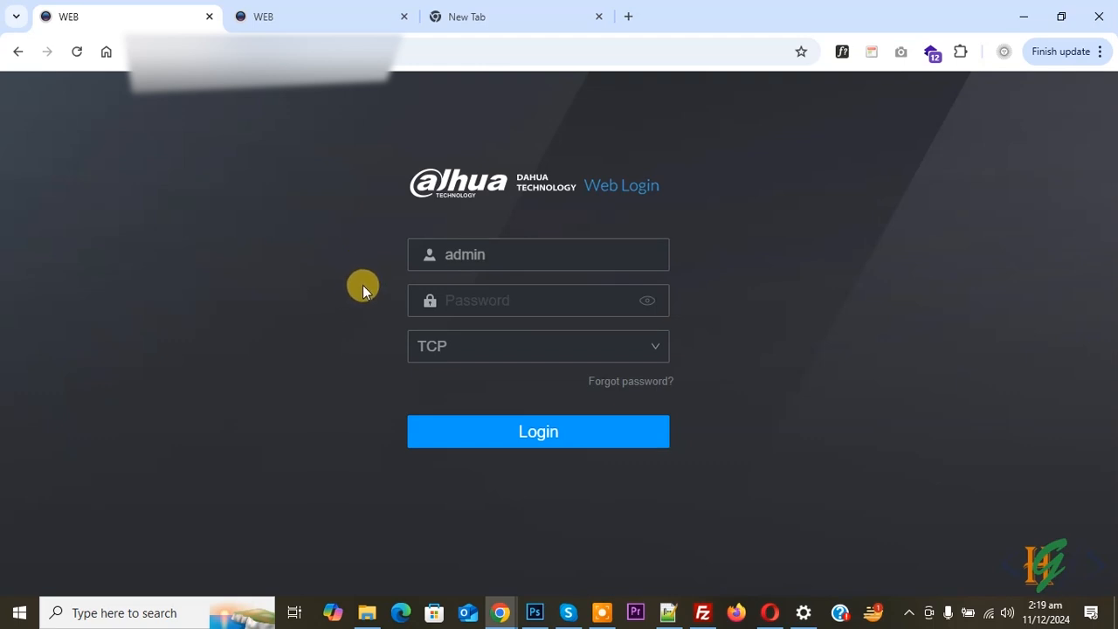
mouse_move(356, 276)
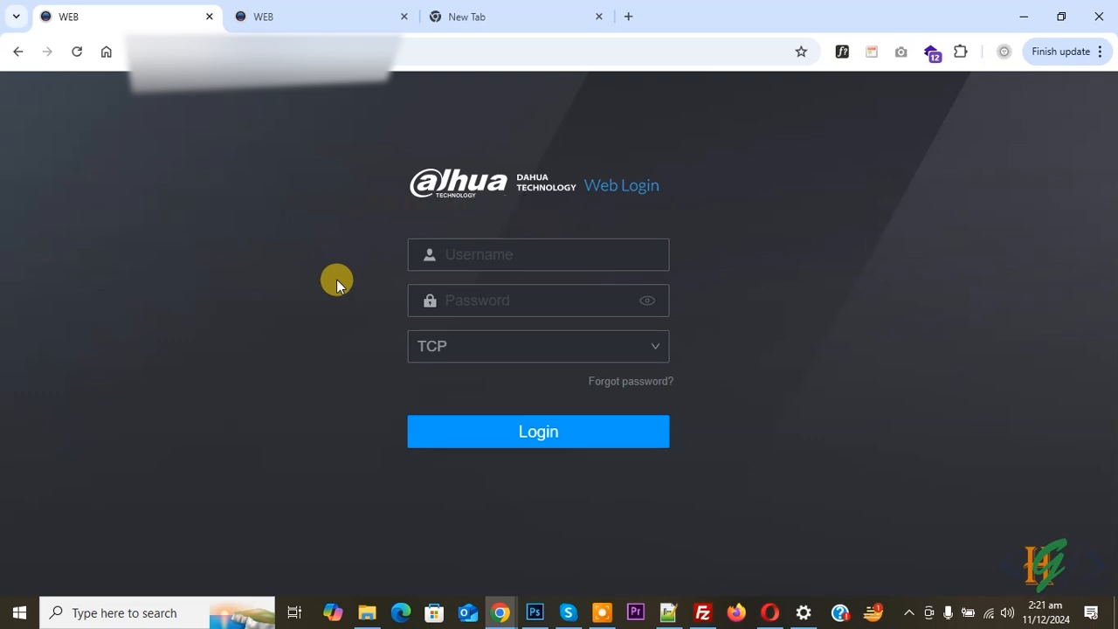
Step: Enter the username and password and log in to reach the NVR main menu
click(538, 255)
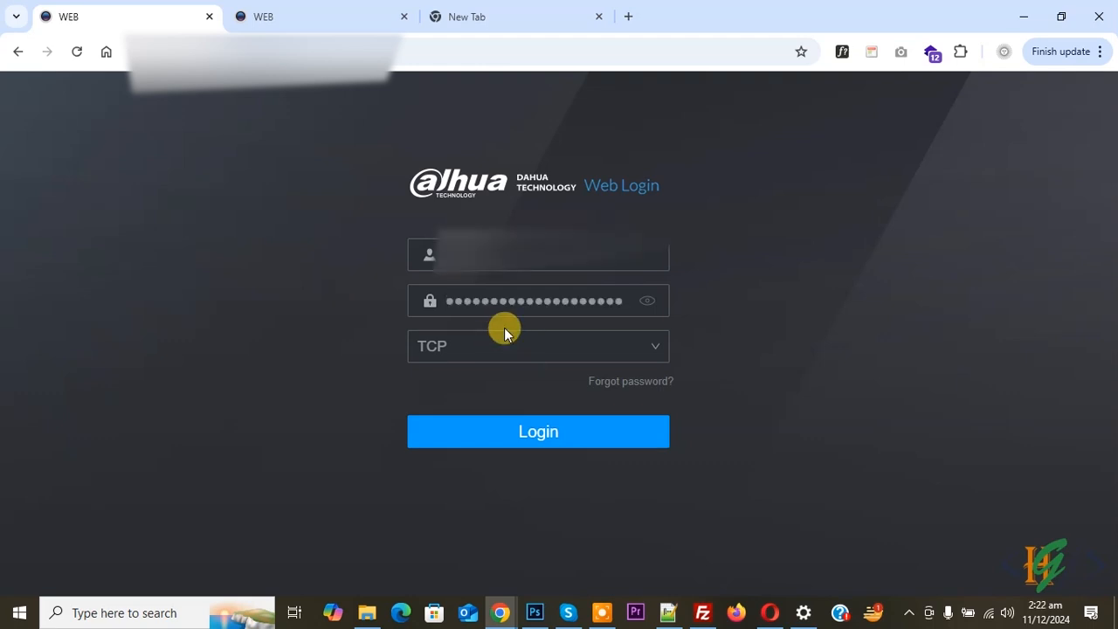
mouse_move(510, 328)
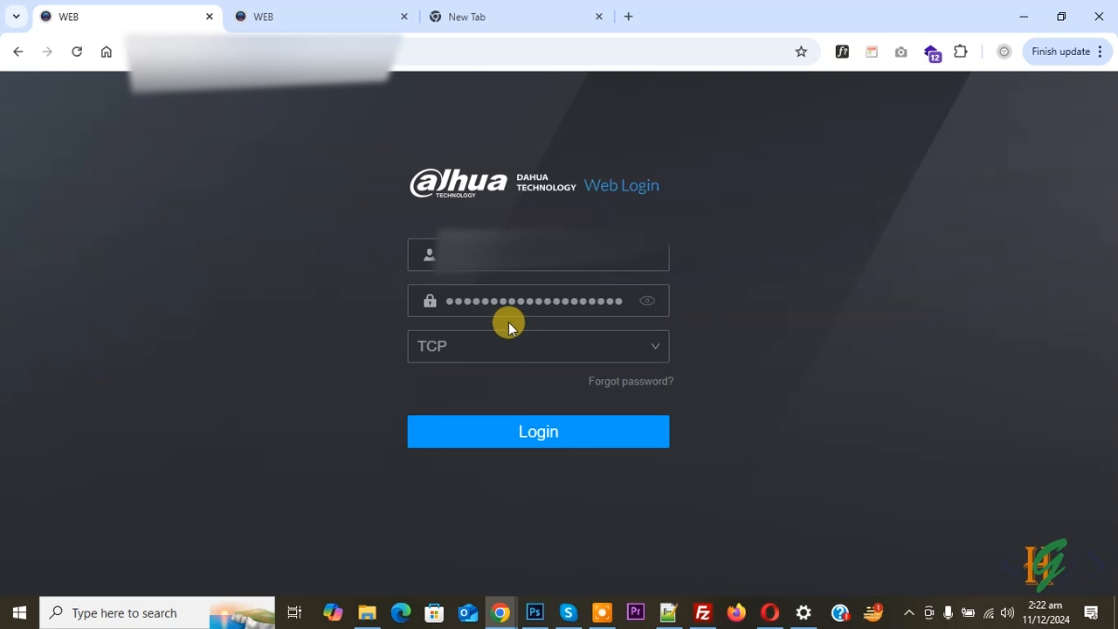
click(538, 429)
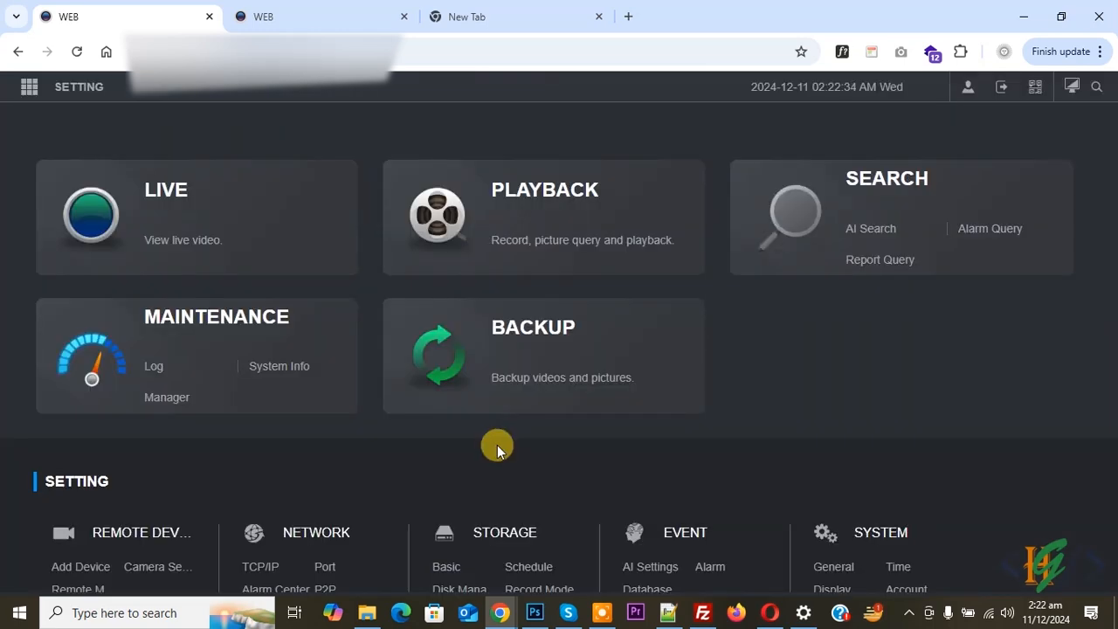
mouse_move(493, 451)
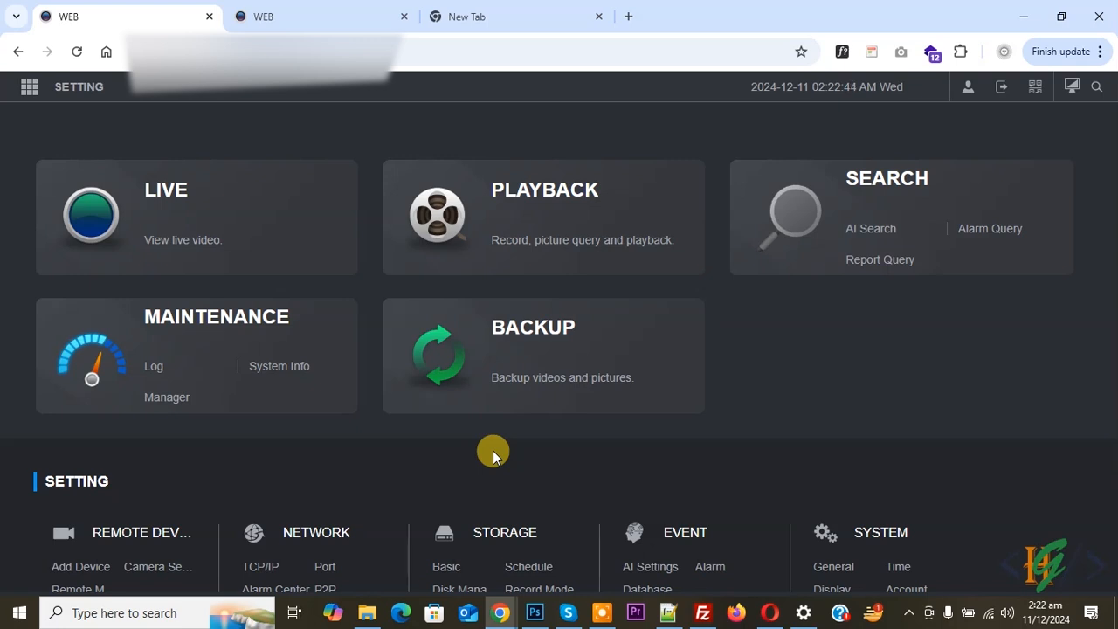
mouse_move(496, 470)
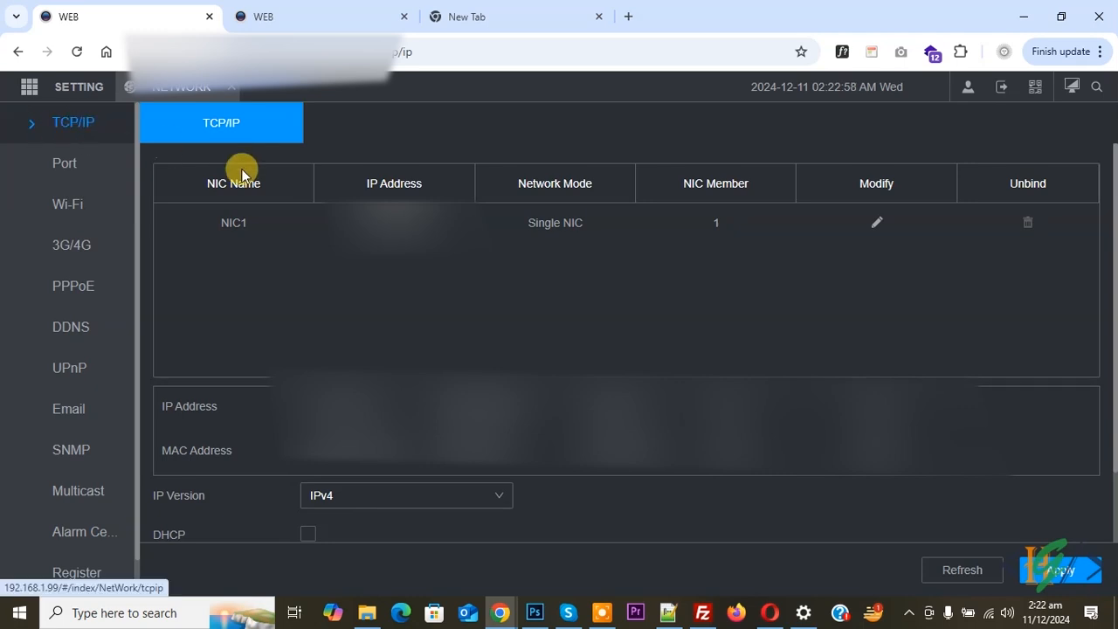
mouse_move(359, 174)
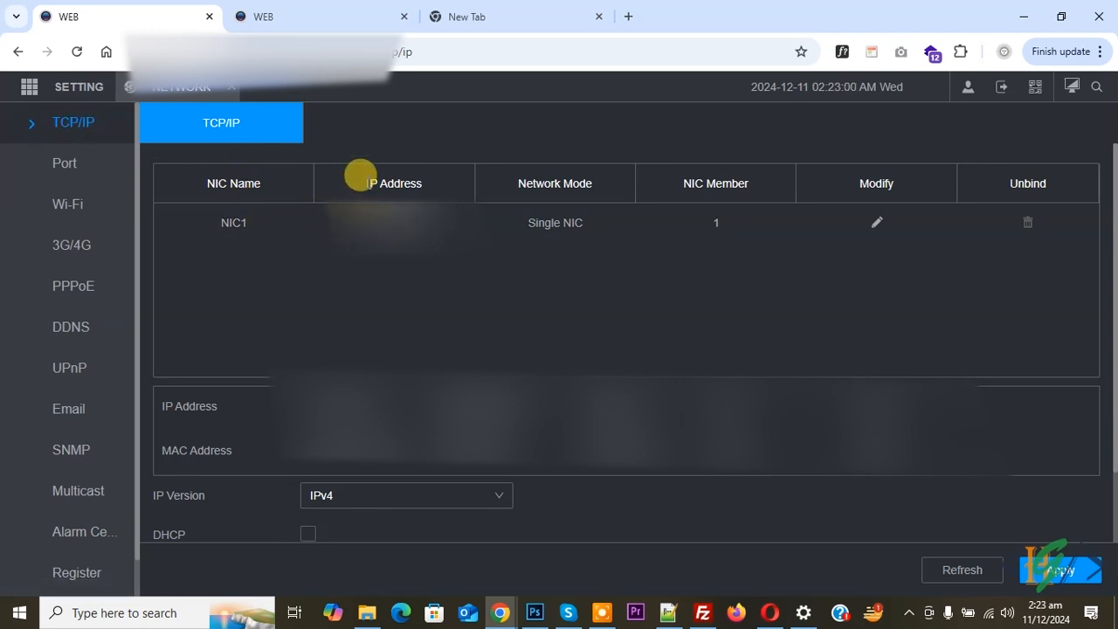
Step: Highlight the IP Address column, return to the main menu and start Live view
double_click(394, 183)
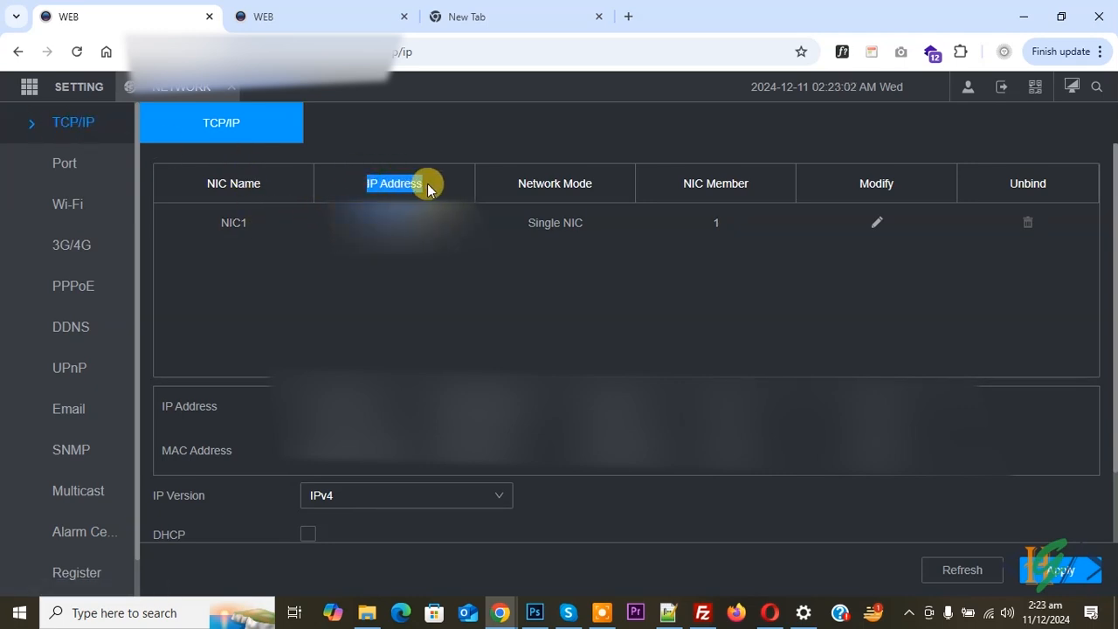
mouse_move(392, 194)
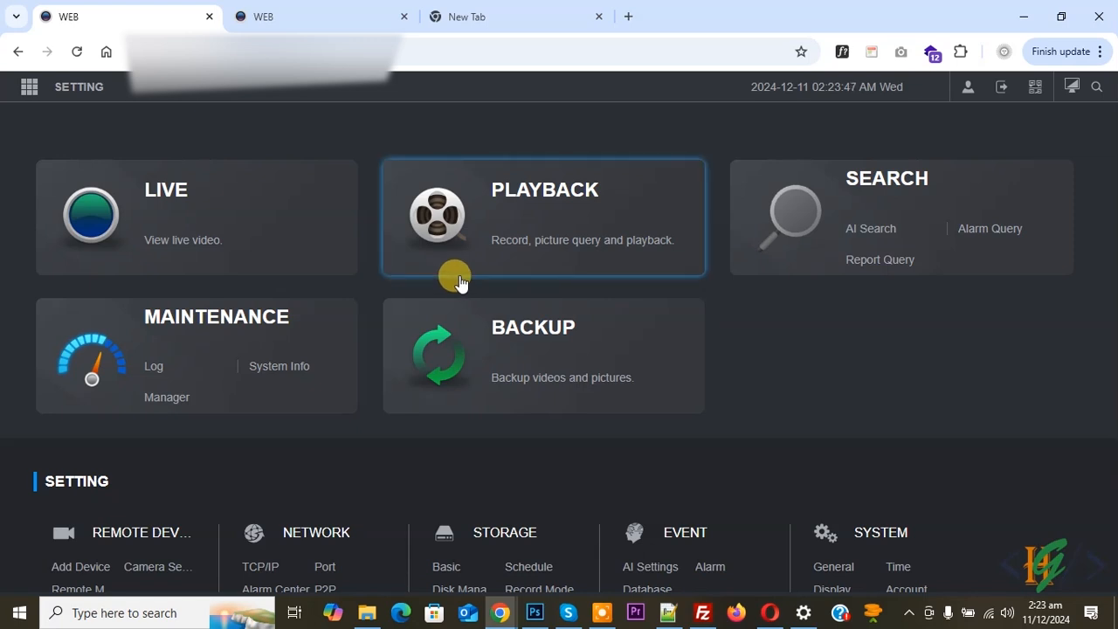
mouse_move(441, 287)
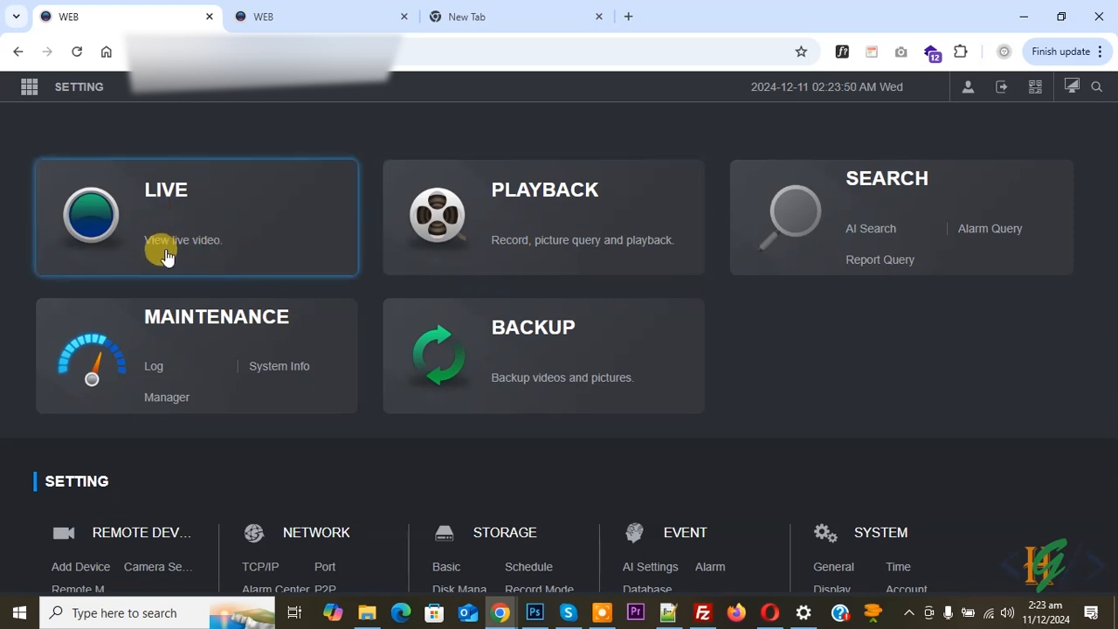
click(195, 217)
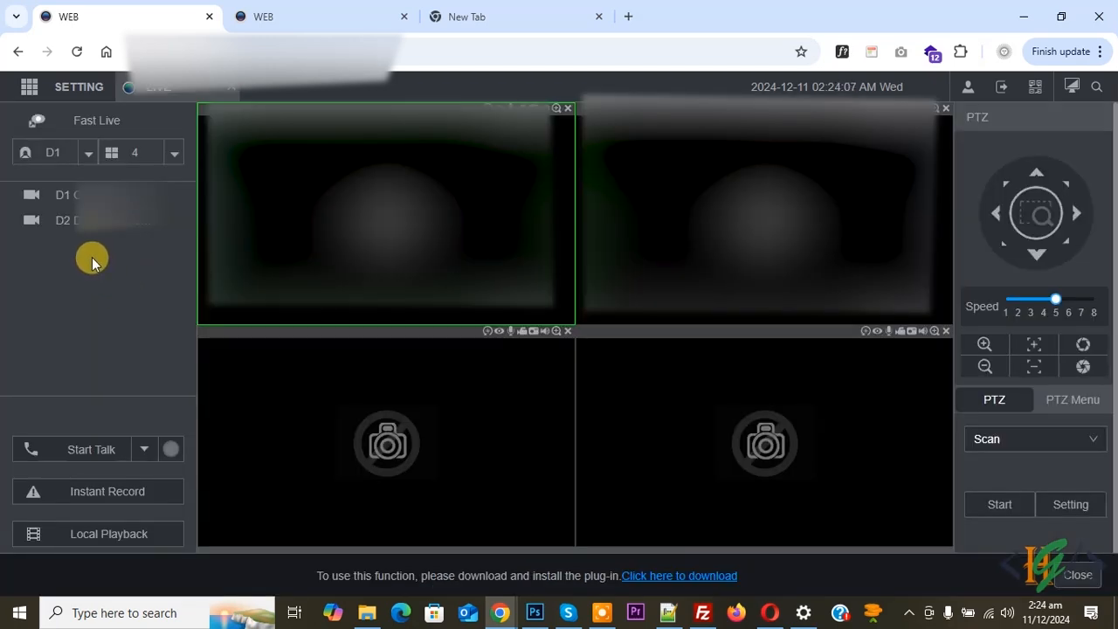
mouse_move(103, 253)
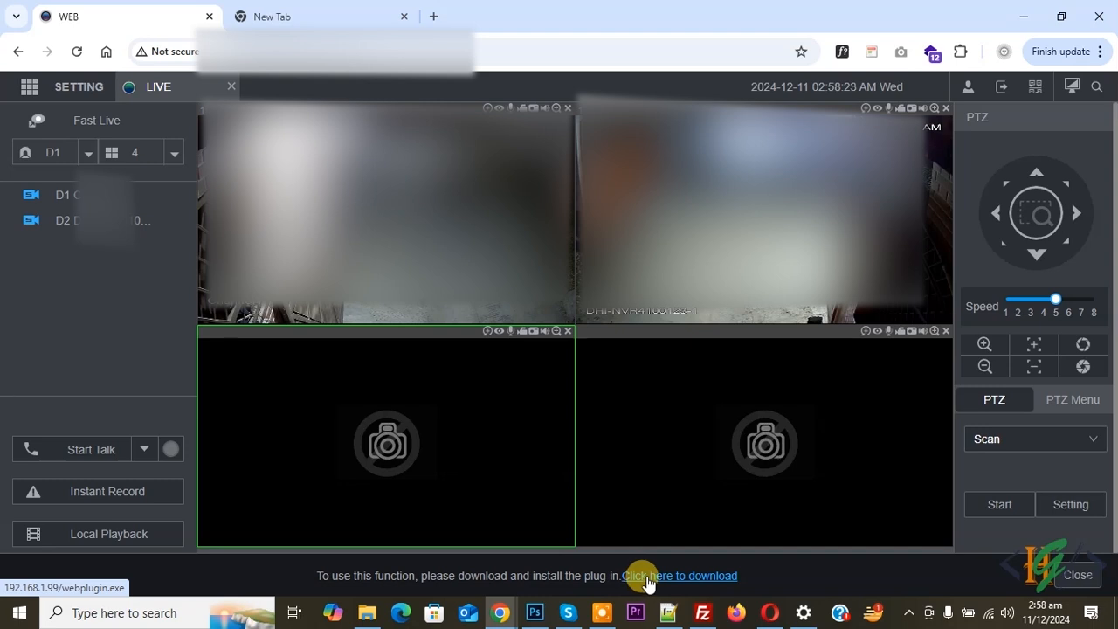
Step: Download the web plug-in installer to Downloads, keep it despite Chrome's insecure-download warning, and run it
click(678, 576)
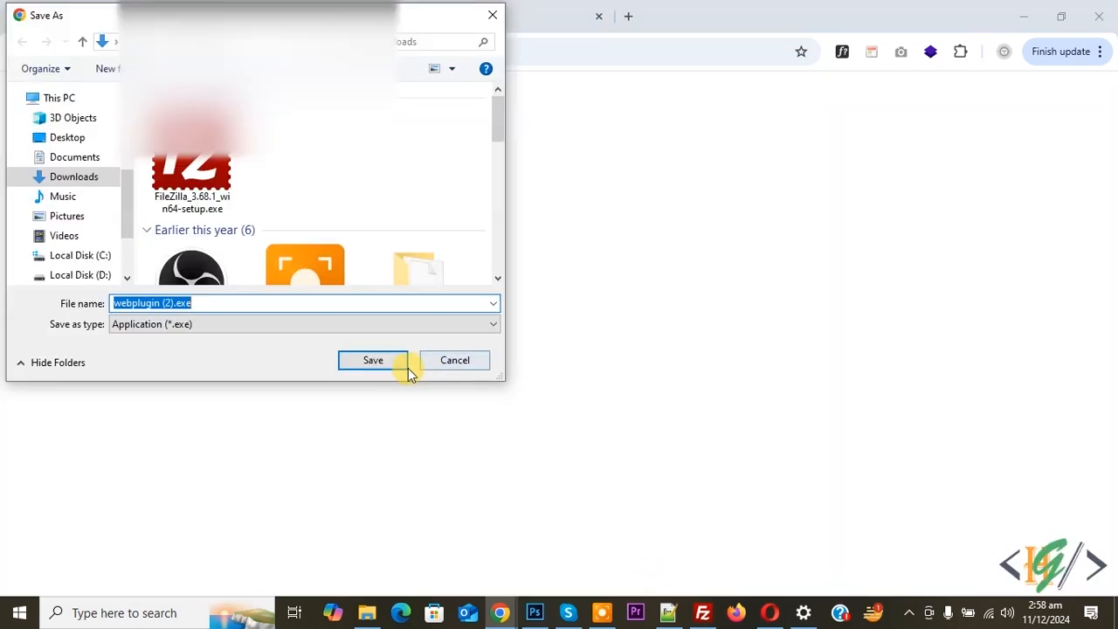
click(373, 360)
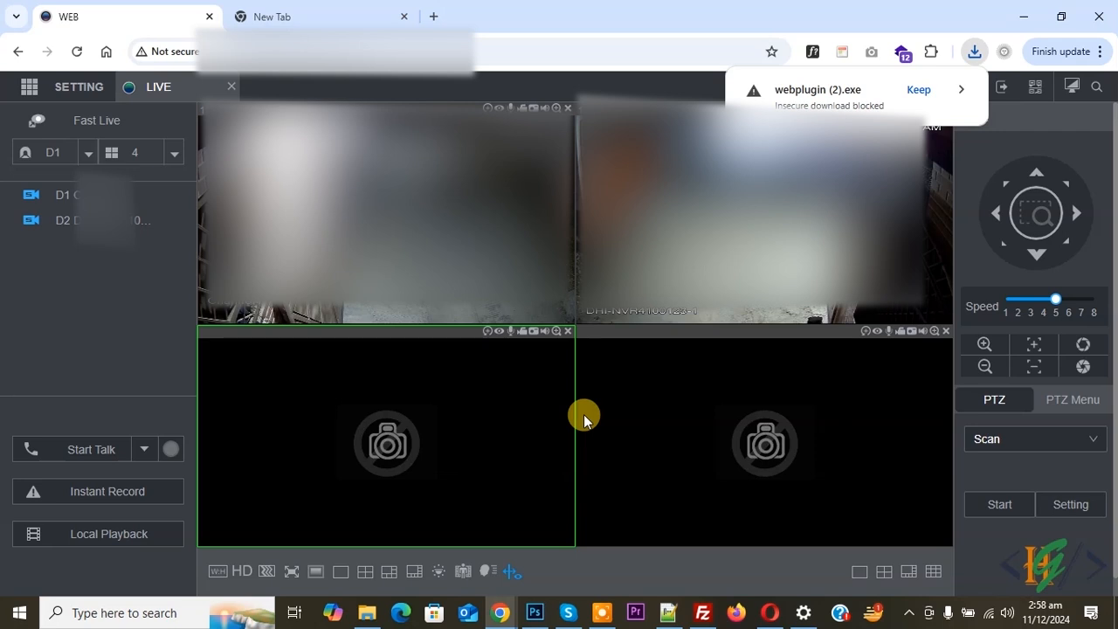
click(960, 89)
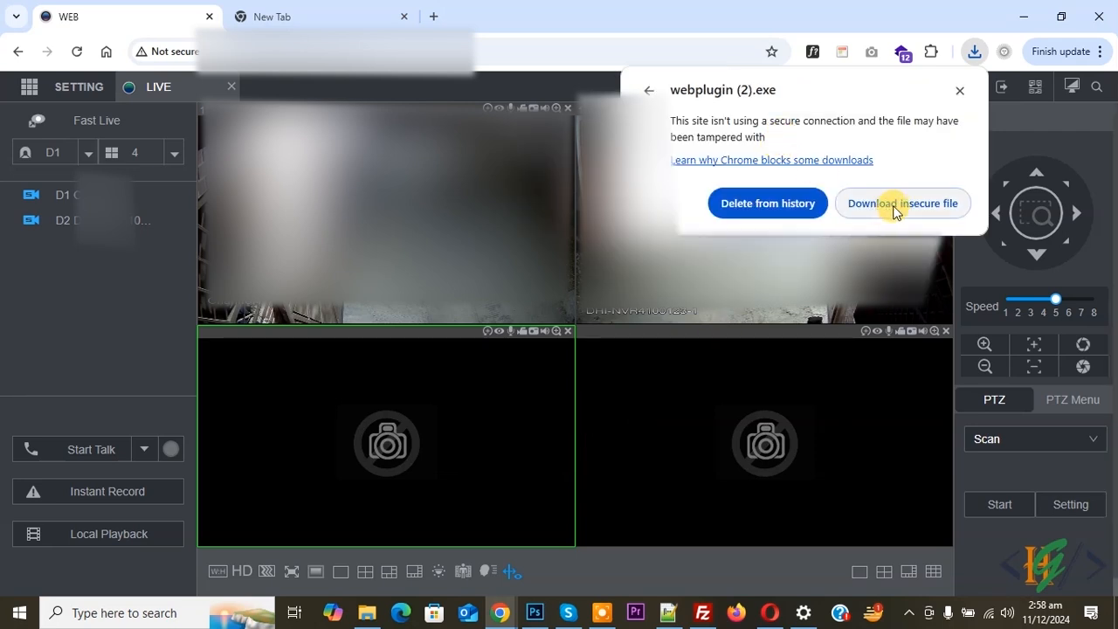
click(902, 202)
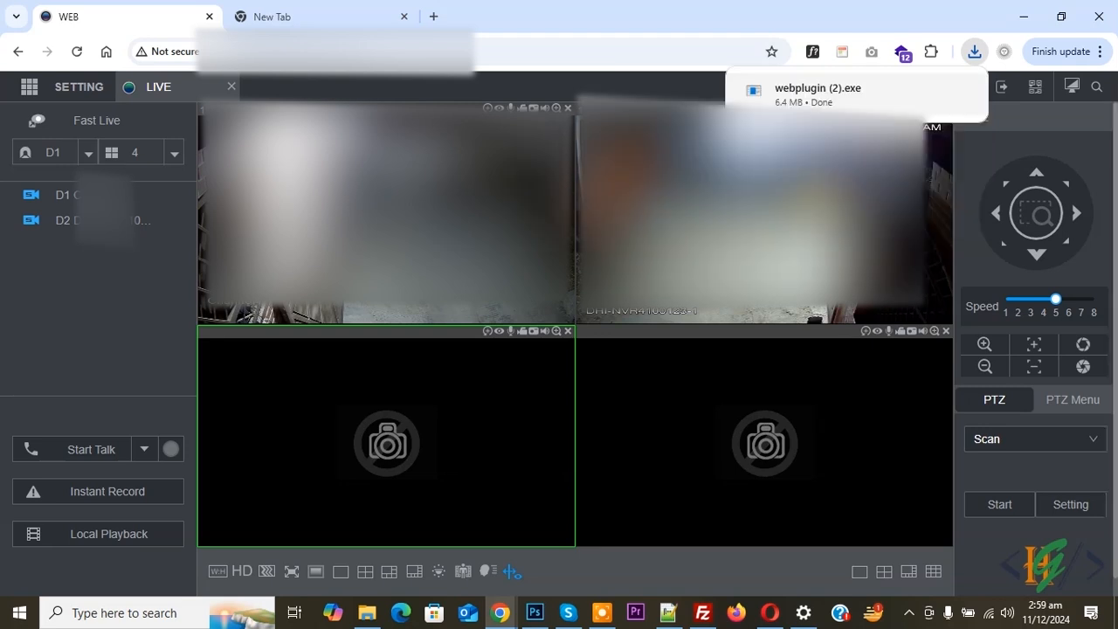
click(972, 52)
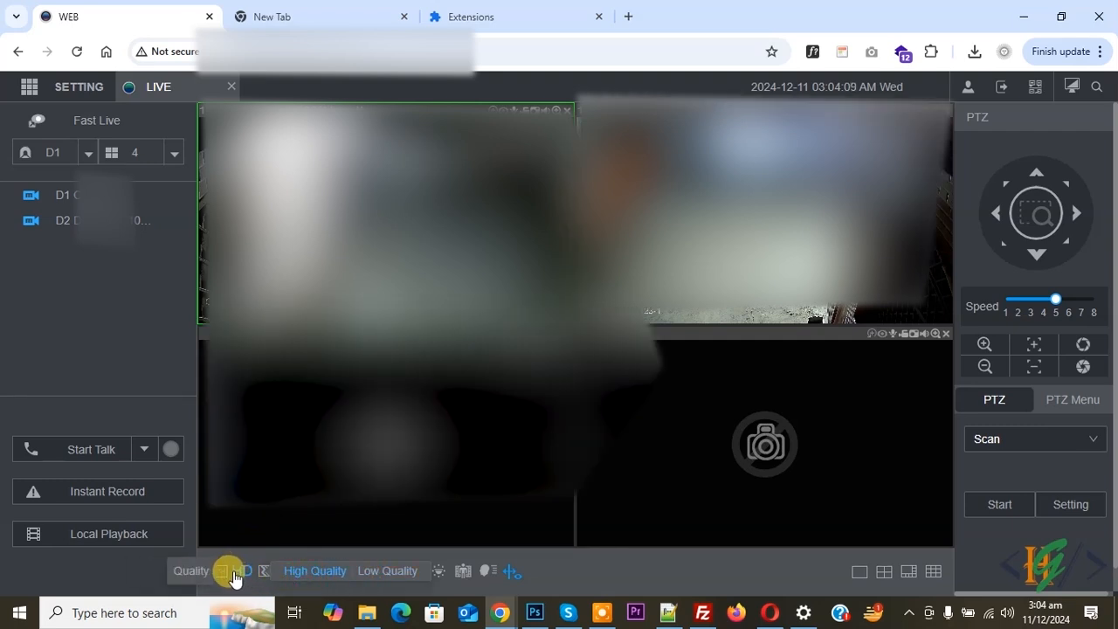
click(234, 569)
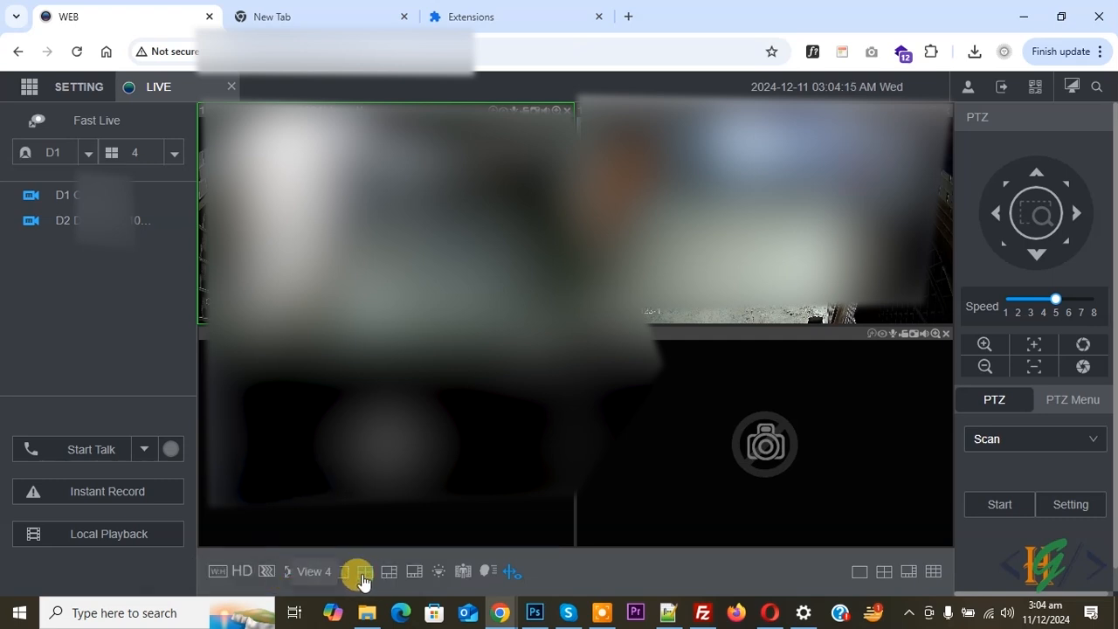
click(387, 571)
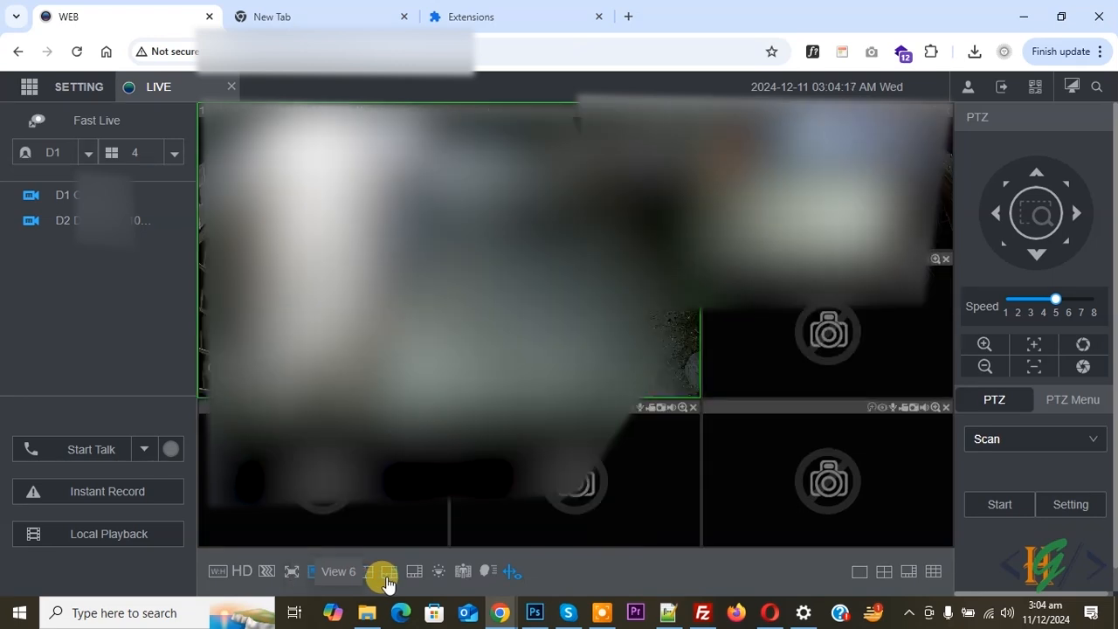
click(359, 571)
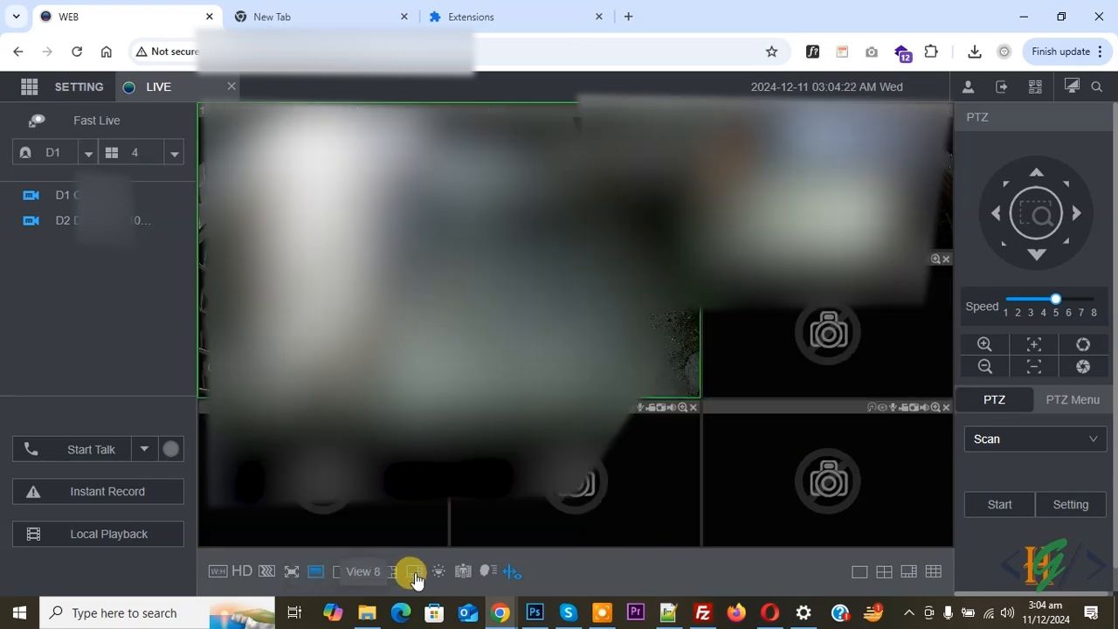
click(365, 571)
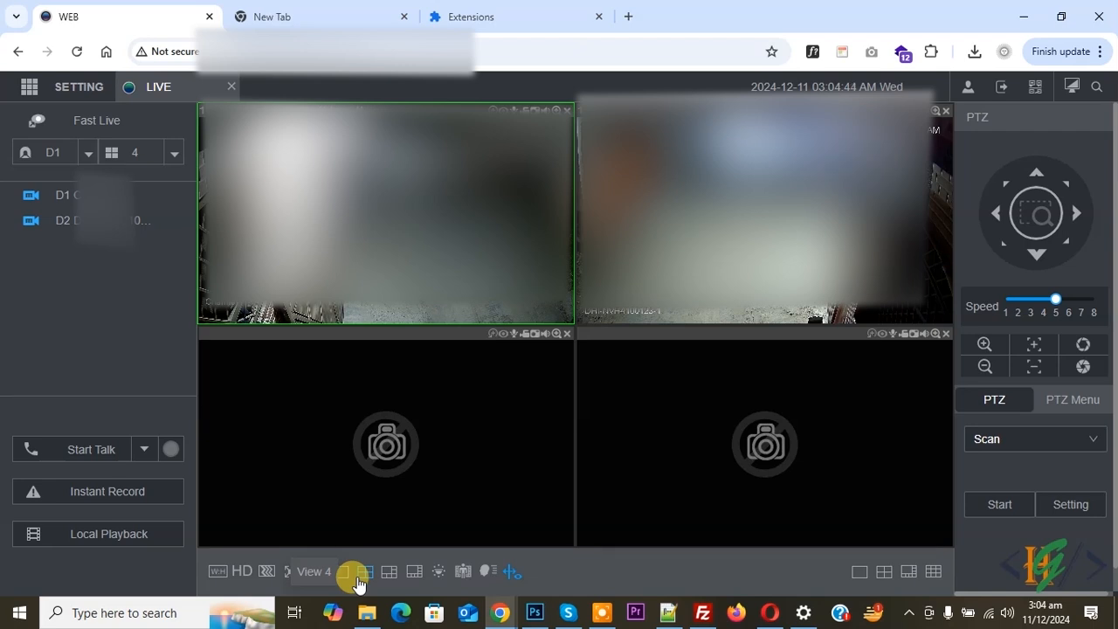